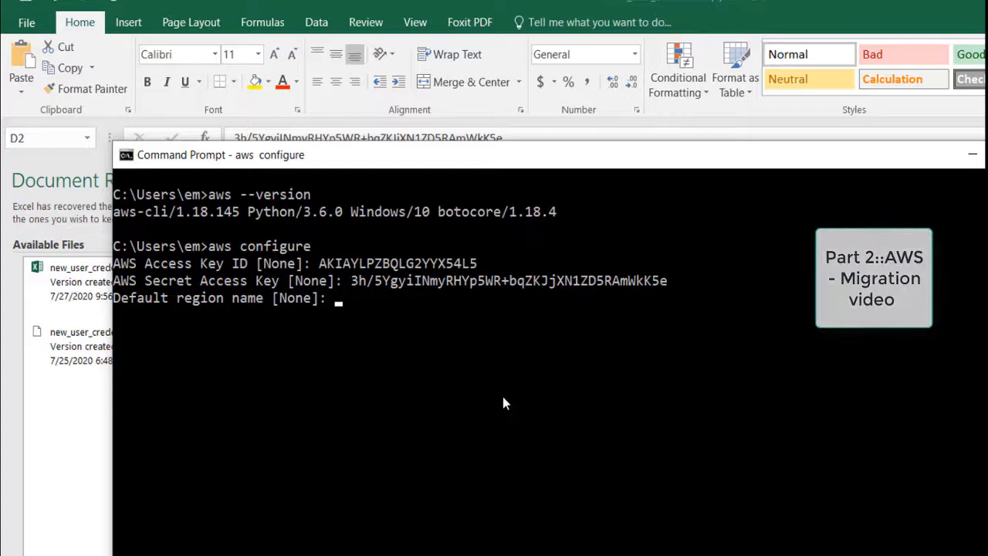
Step: Enter 'us-west-e' as the default region in aws configure
{"action": "type", "text": "us-west-e"}
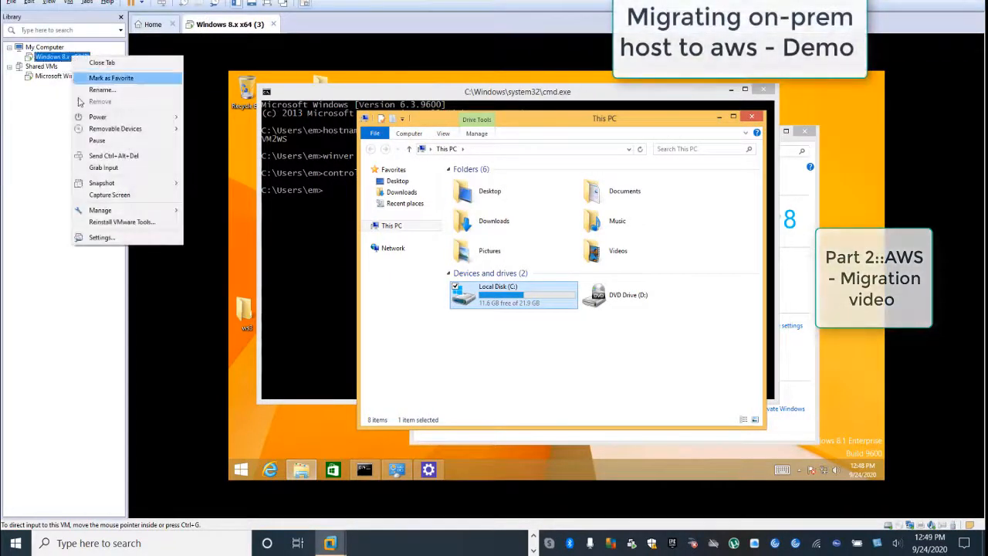
Step: Open the Windows 8 VM's power options from the Library
{"action": "left_click", "coordinate": [102, 237]}
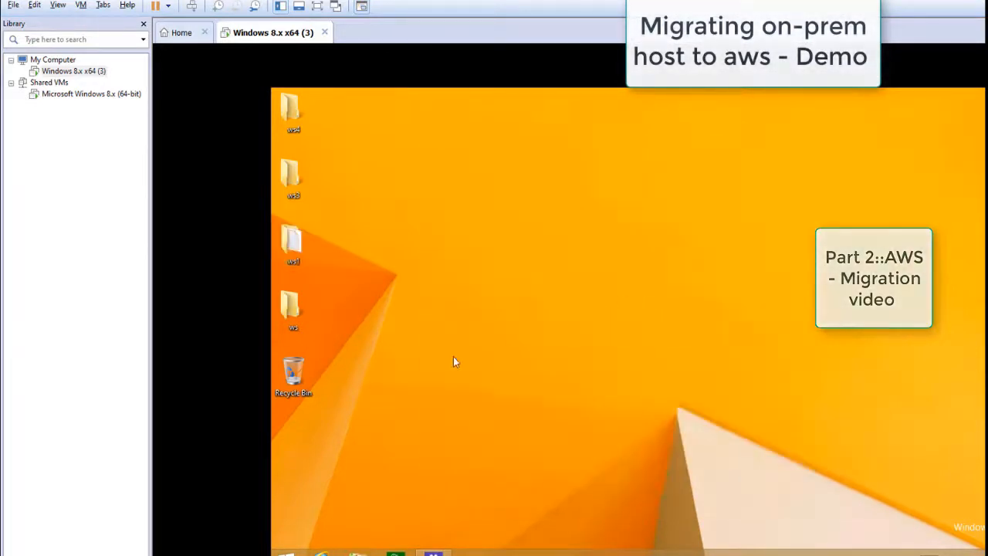
Step: Right-click inside the Windows 8 guest to begin preparing it for shutdown
{"action": "right_click", "coordinate": [454, 360]}
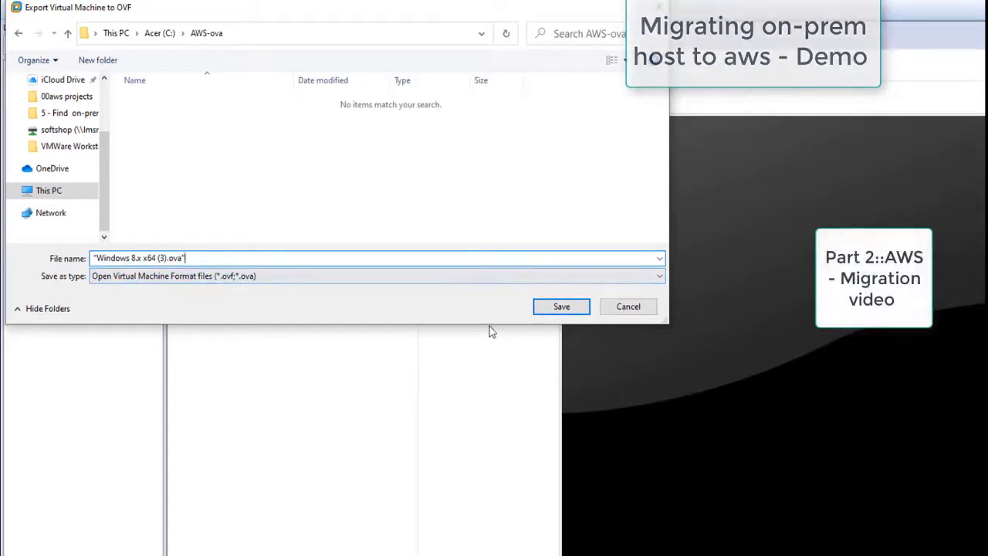
{"action": "left_click", "coordinate": [561, 306]}
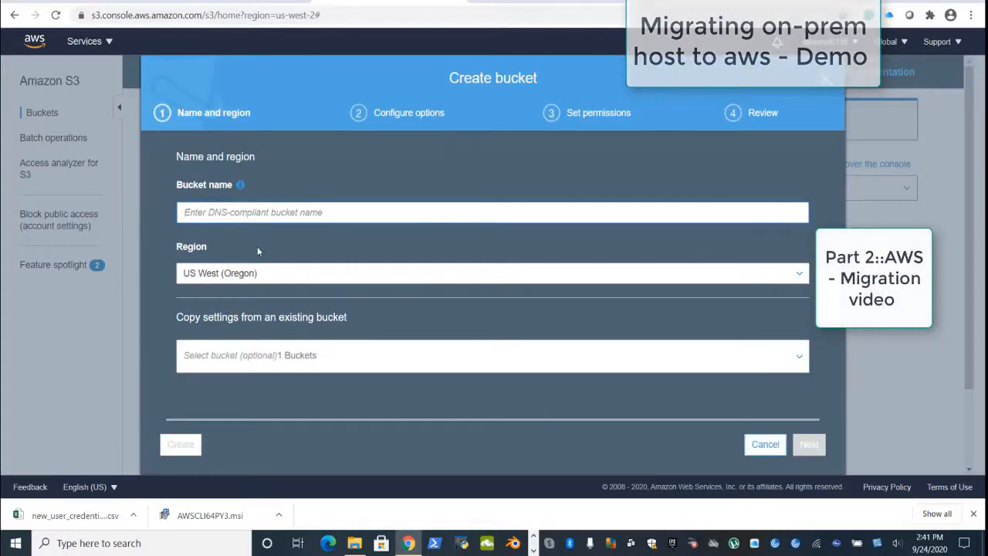
Step: Name the bucket RM11377, correct the name, and accept the public access settings
{"action": "type", "text": "RM11377"}
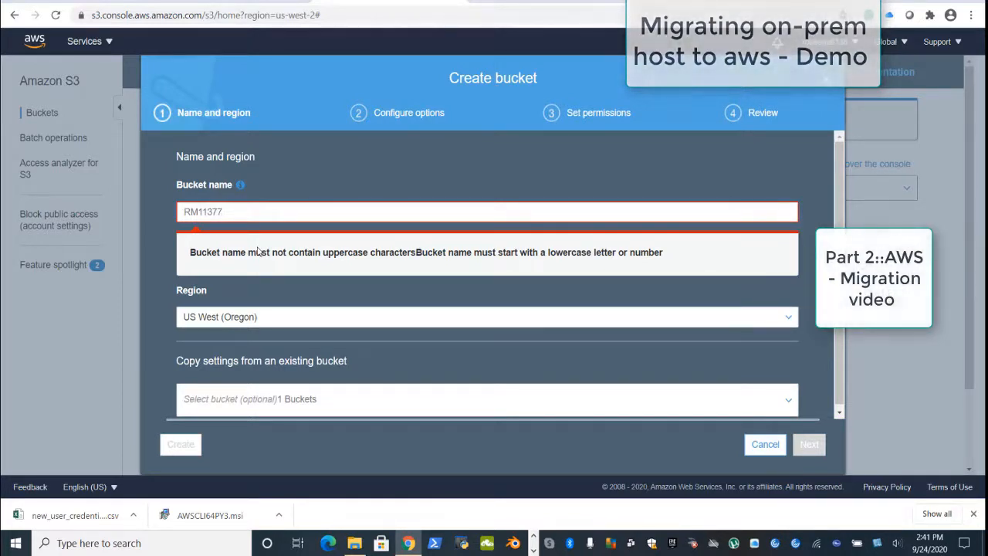
{"action": "left_click", "coordinate": [809, 443]}
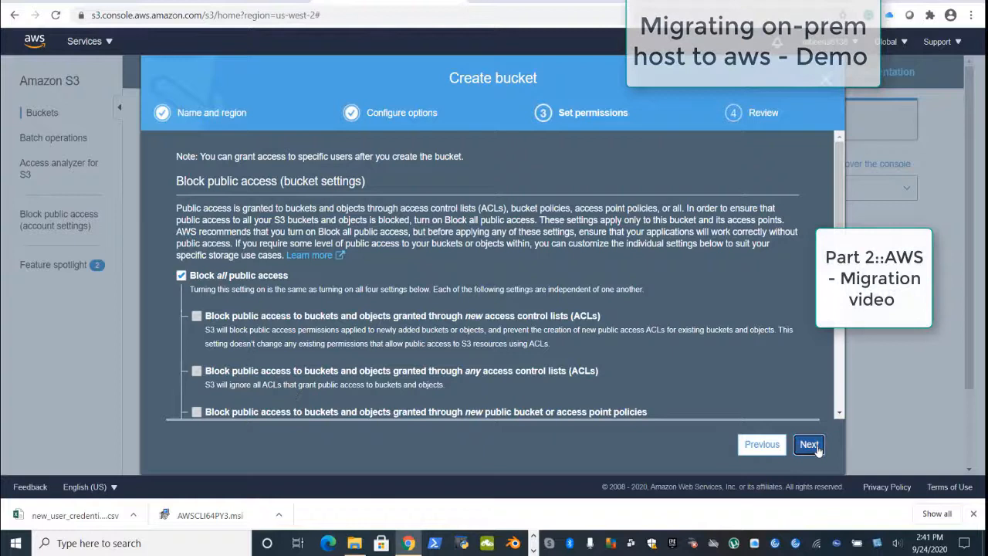
{"action": "left_click", "coordinate": [809, 444]}
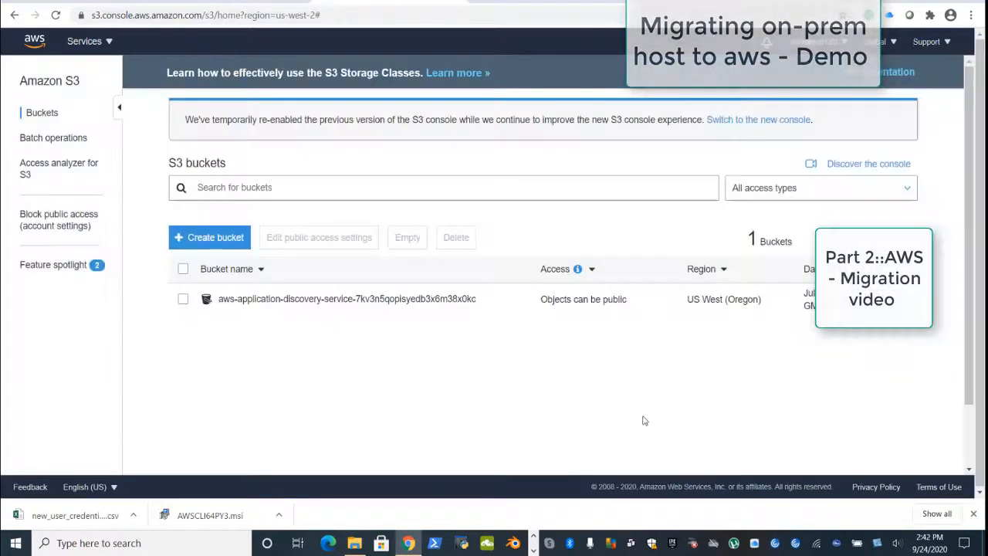